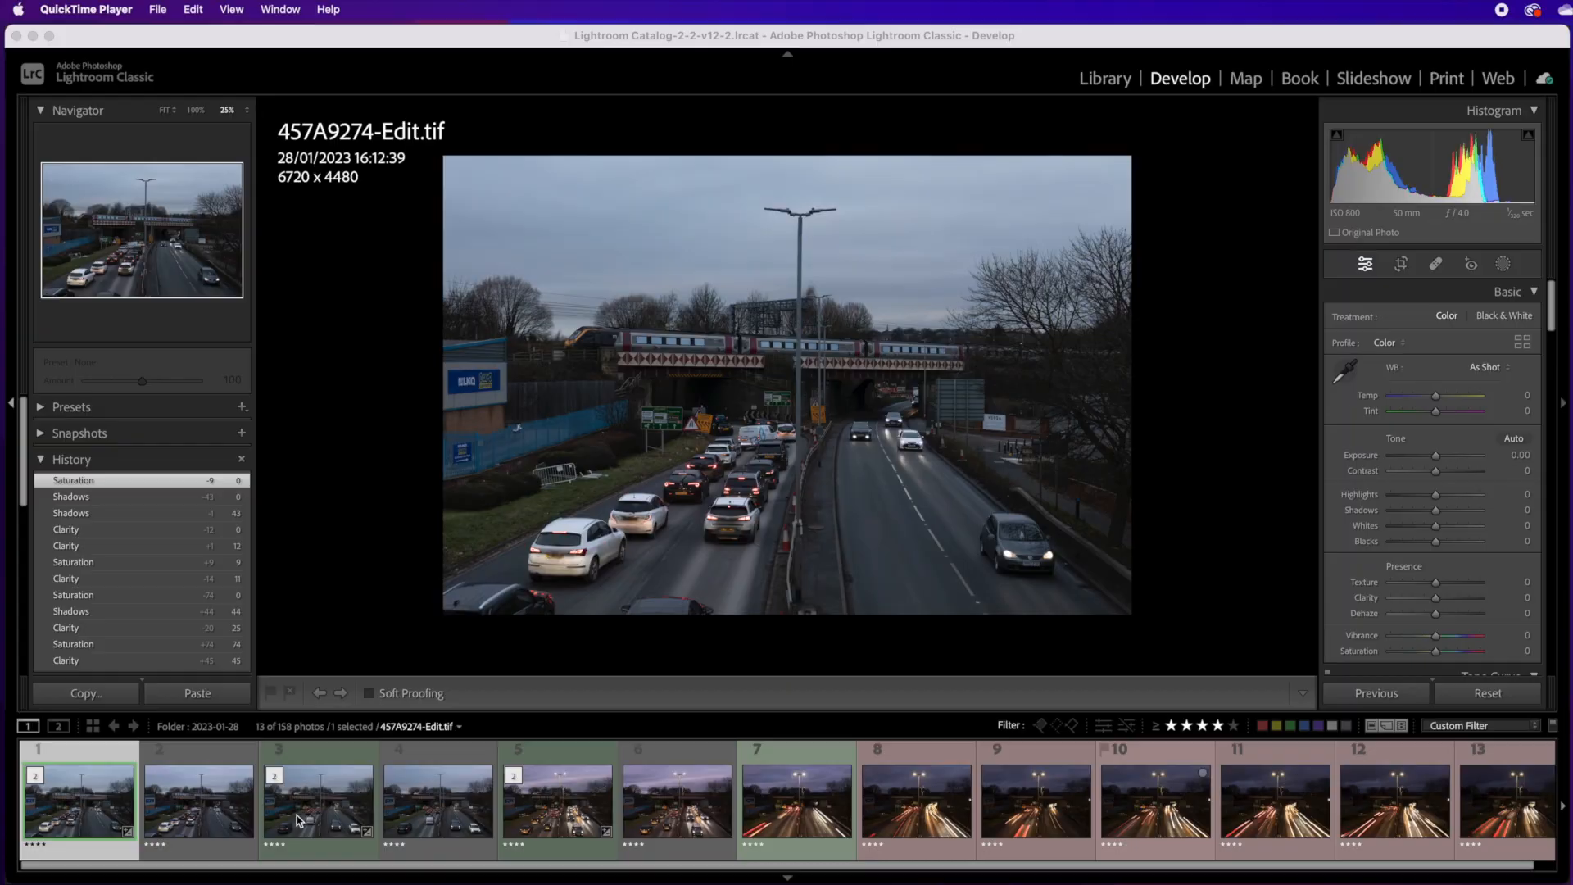
# Select the dusk motorway frames in the filmstrip to combine as Photoshop layers
pyautogui.click(557, 803)
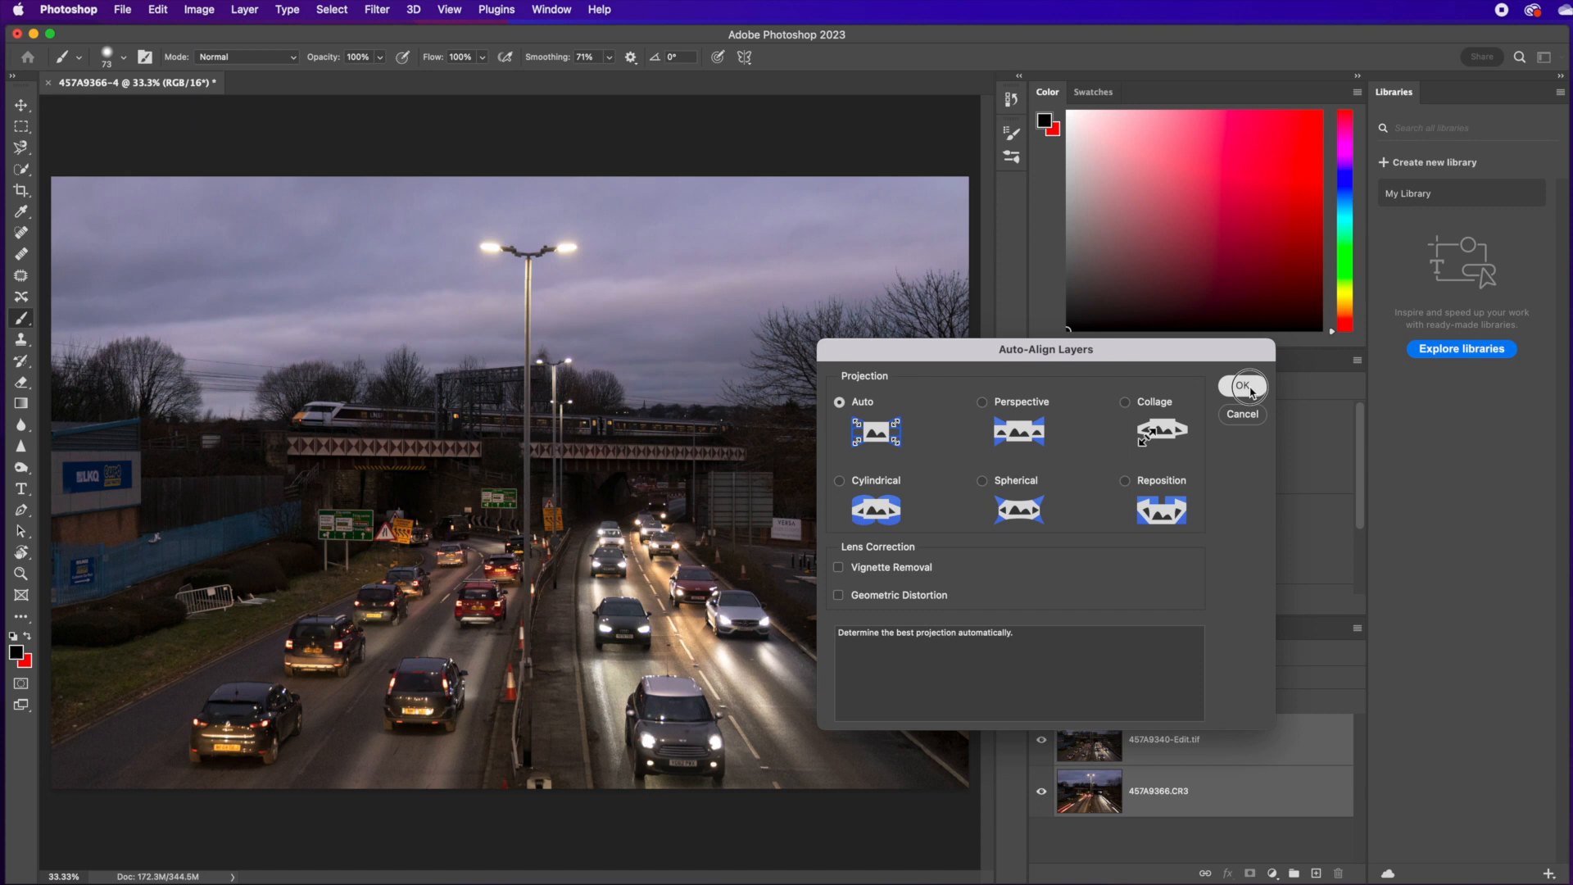
pyautogui.click(1242, 387)
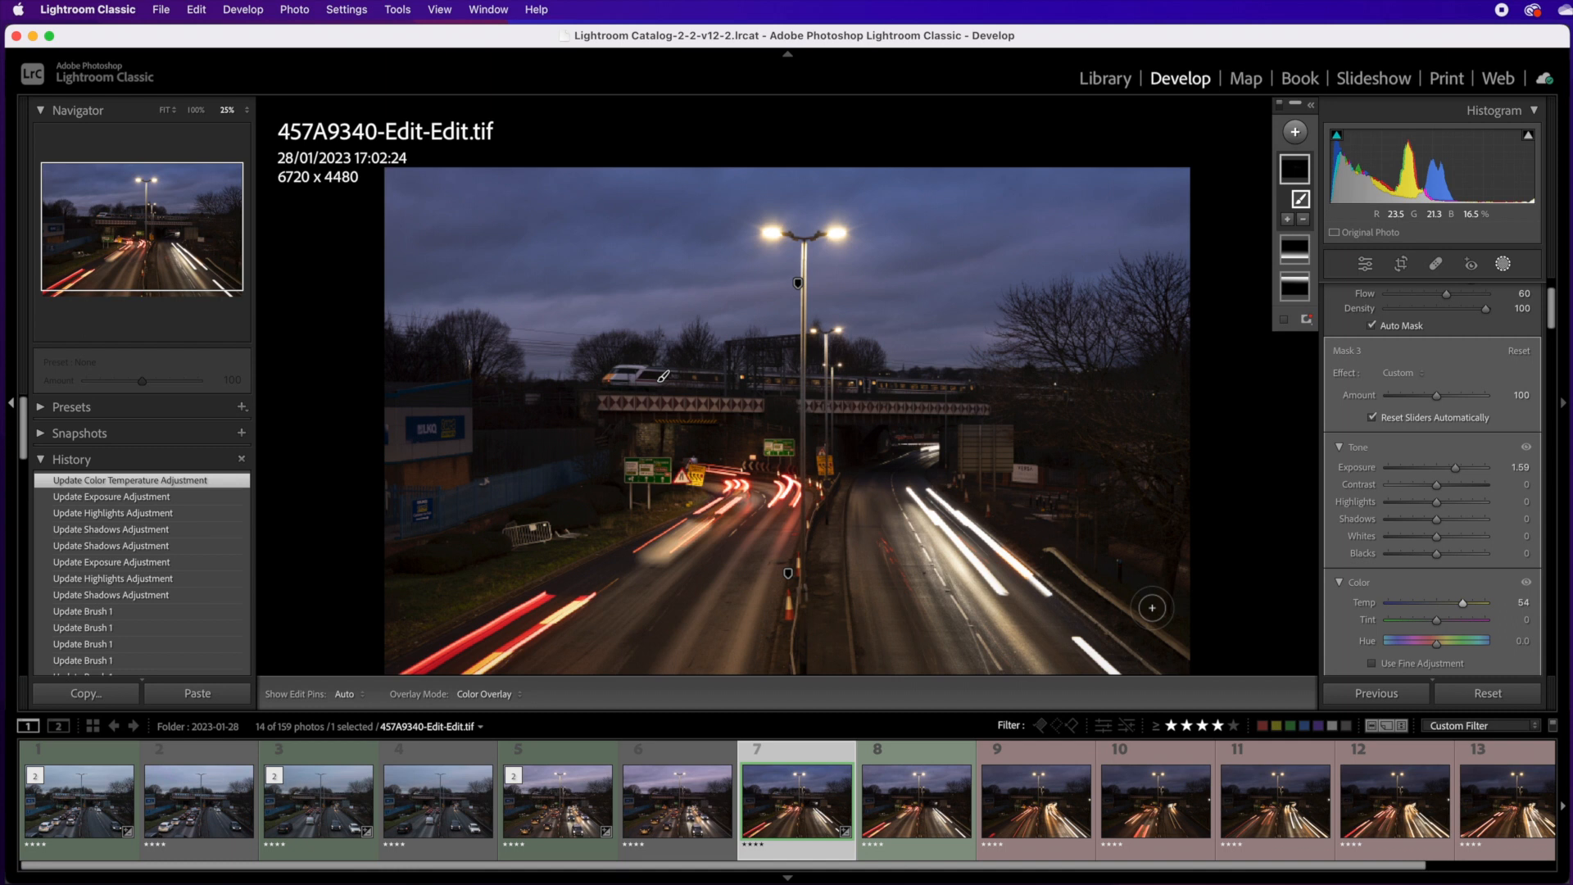
# Add the light-trail frames to the selection alongside the brushed dusk frame
pyautogui.click(1494, 803)
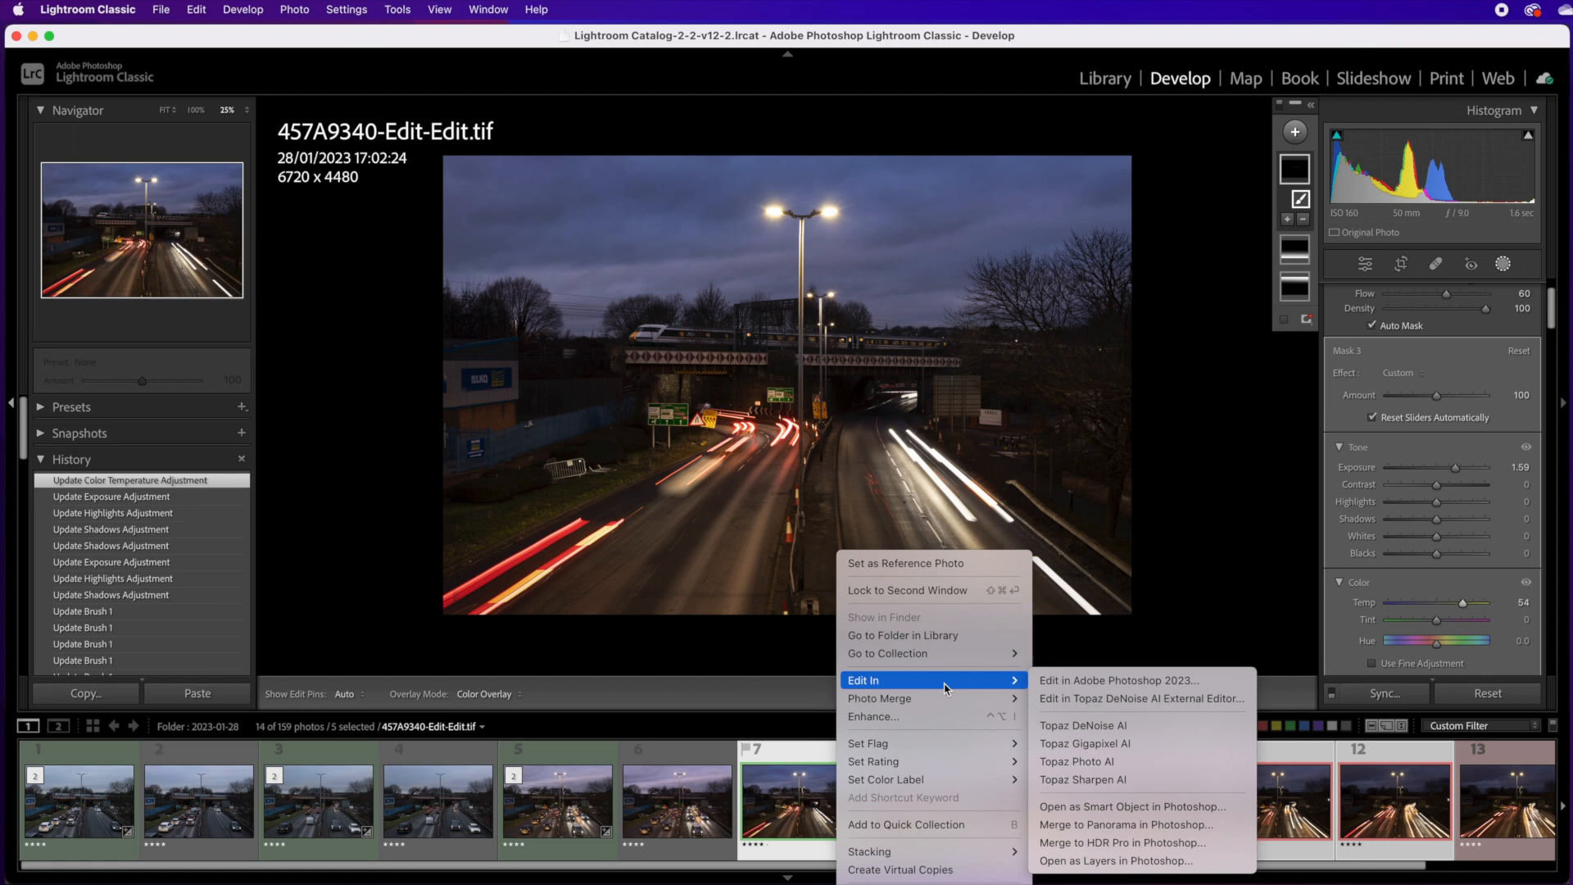
# Send the brushed dusk frame and trail frames to Photoshop as stacked layers
pyautogui.click(1116, 680)
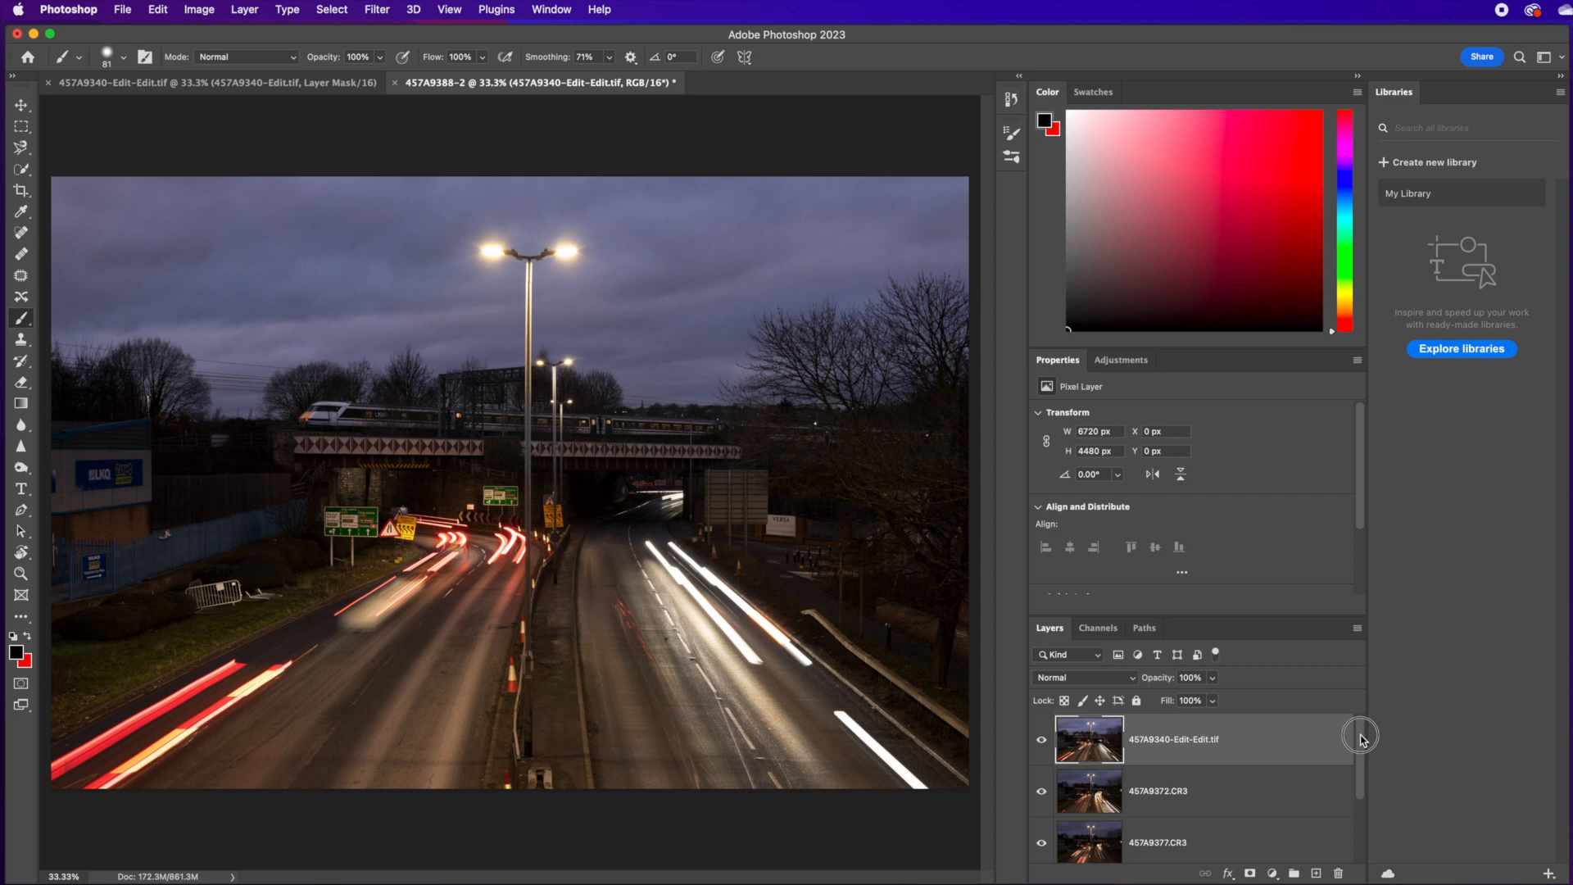
# Select every layer and run Auto-Align Layers with automatic projection
pyautogui.click(158, 9)
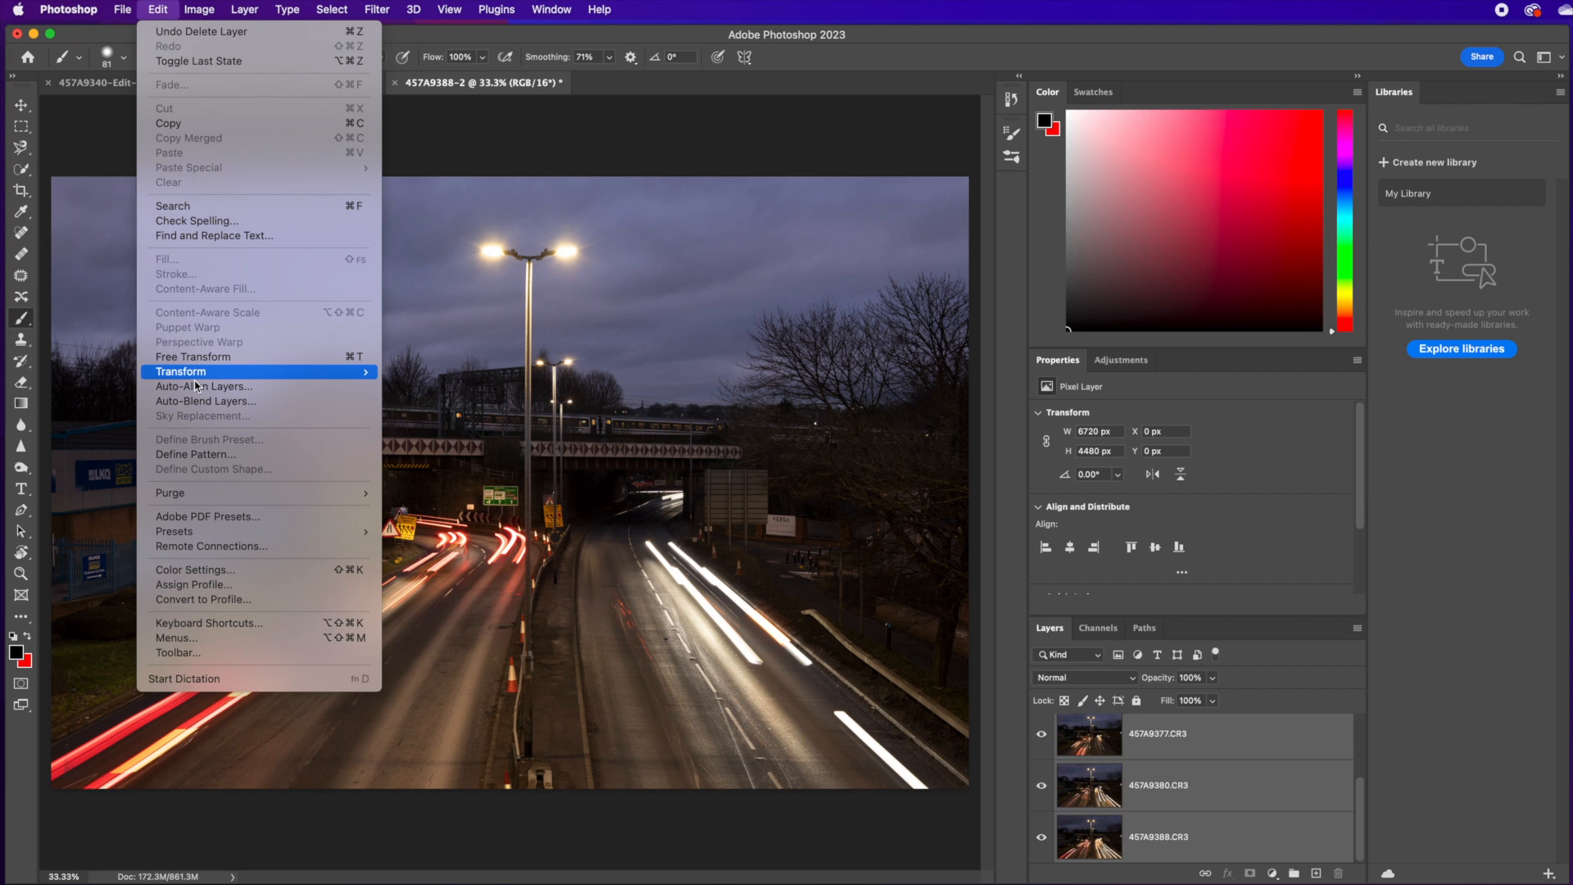
pyautogui.click(204, 387)
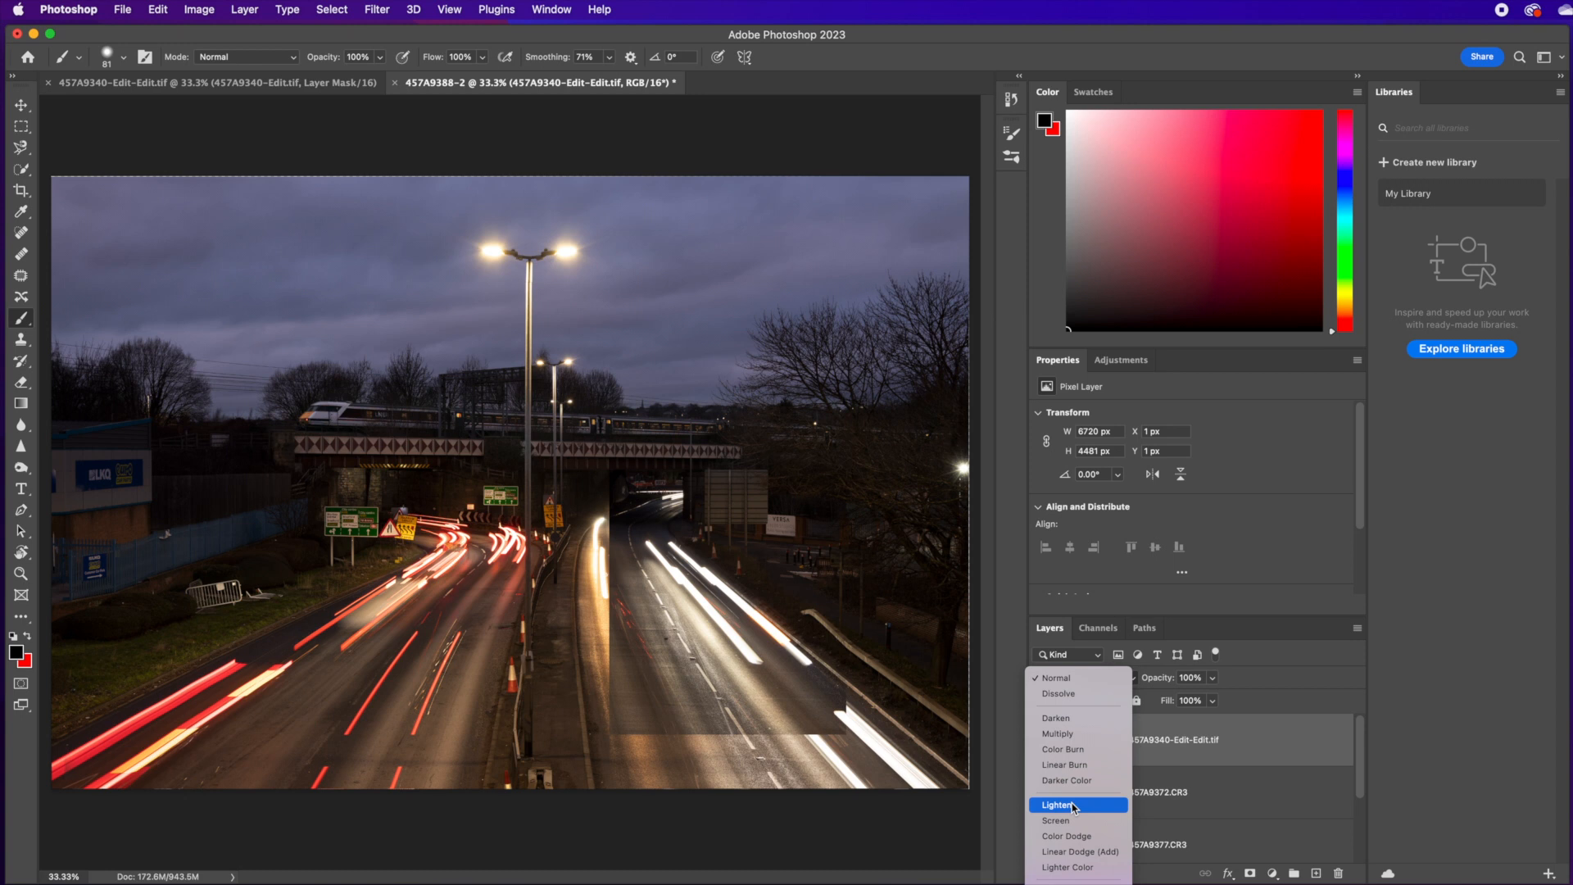
# Set the trail layers to Lighten blend, tune opacity, and save the merge back to Lightroom
pyautogui.click(1058, 805)
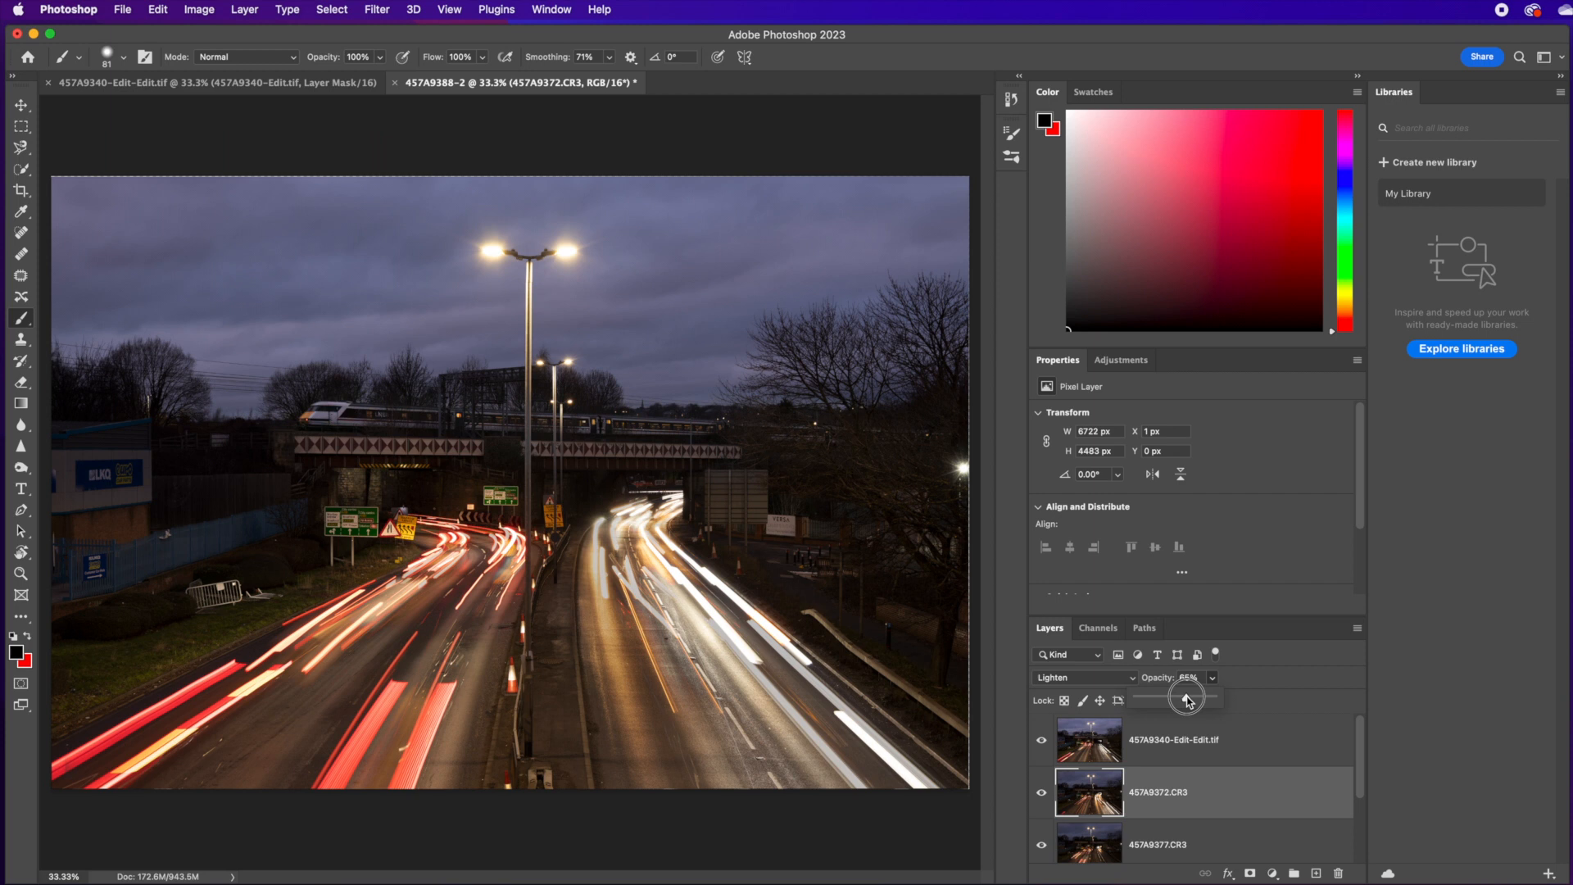
pyautogui.click(1158, 836)
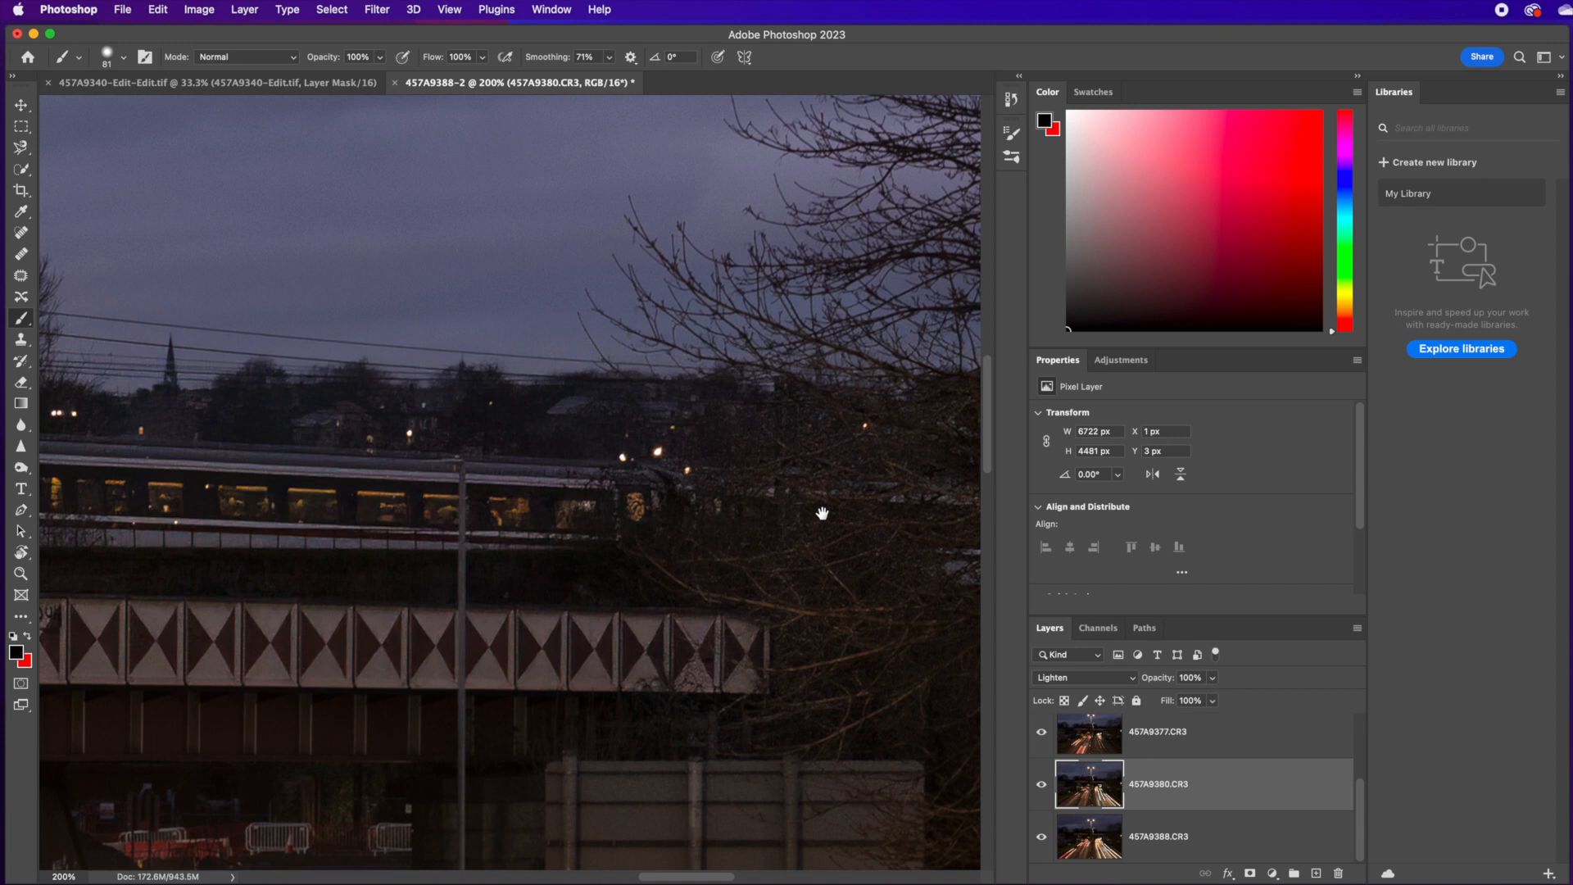
pyautogui.click(121, 10)
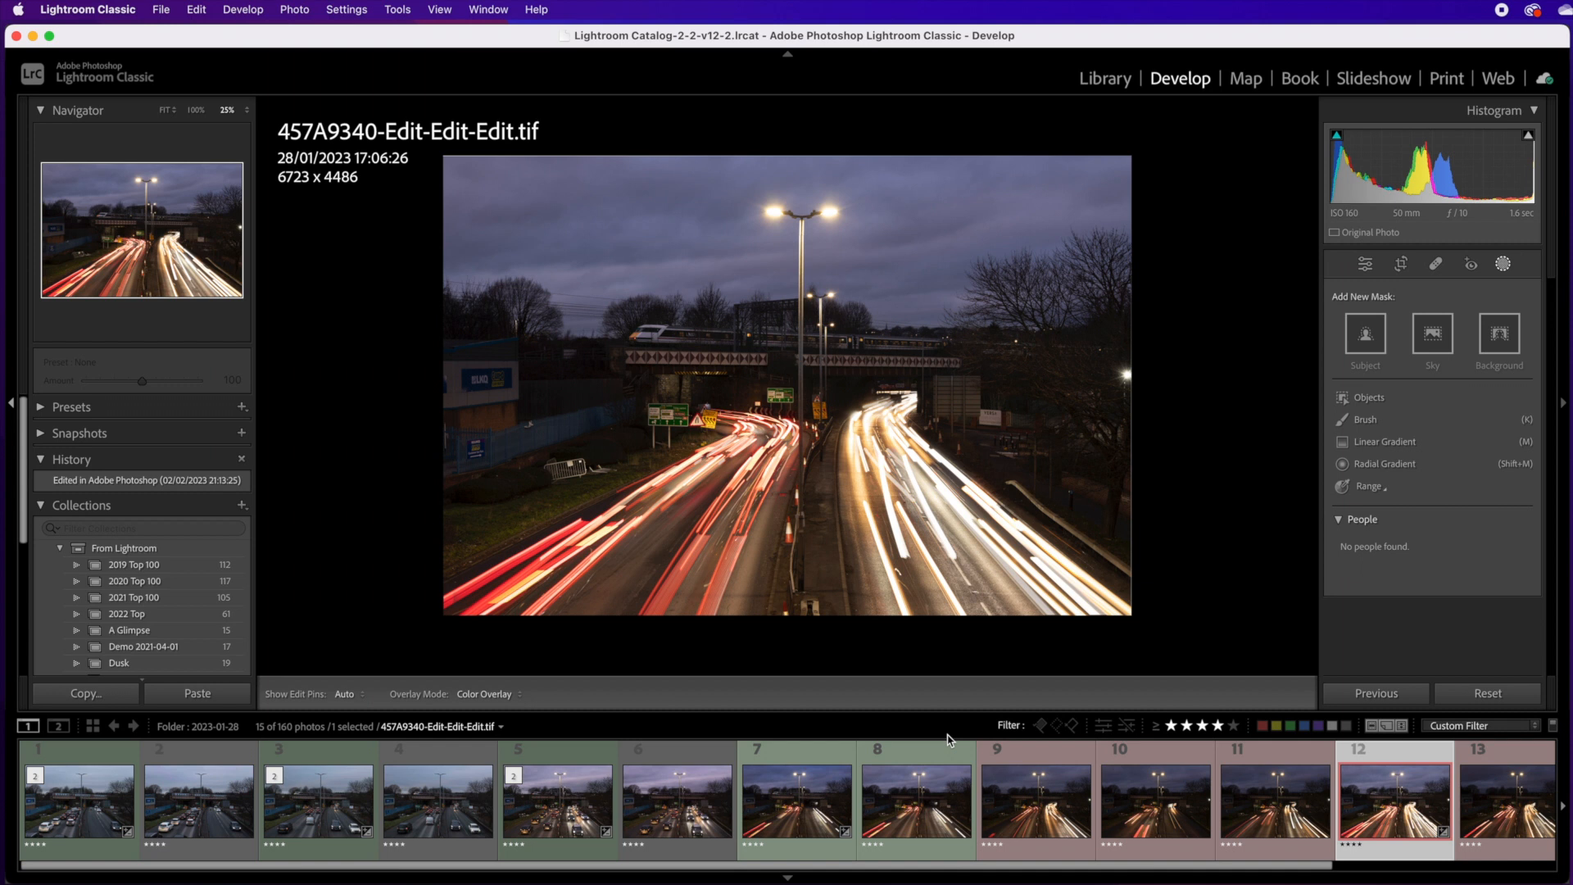
# Show the Basic tone and color settings for the merged light-trail image
pyautogui.click(1502, 264)
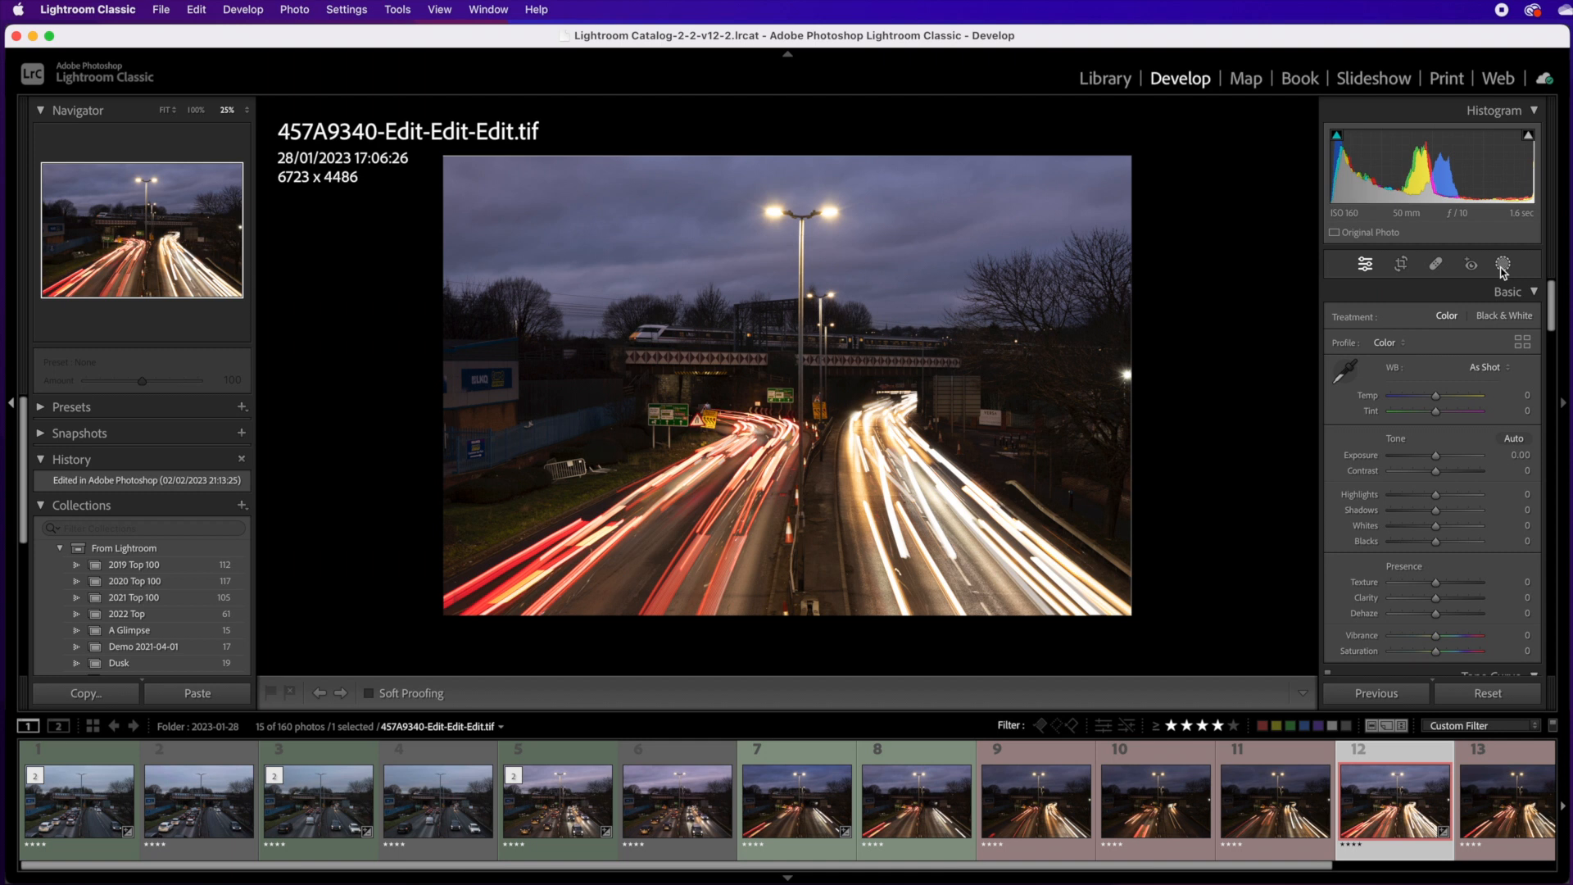
# Add radial and linear gradient masks, the linear one at −1.46 exposure
pyautogui.click(1502, 264)
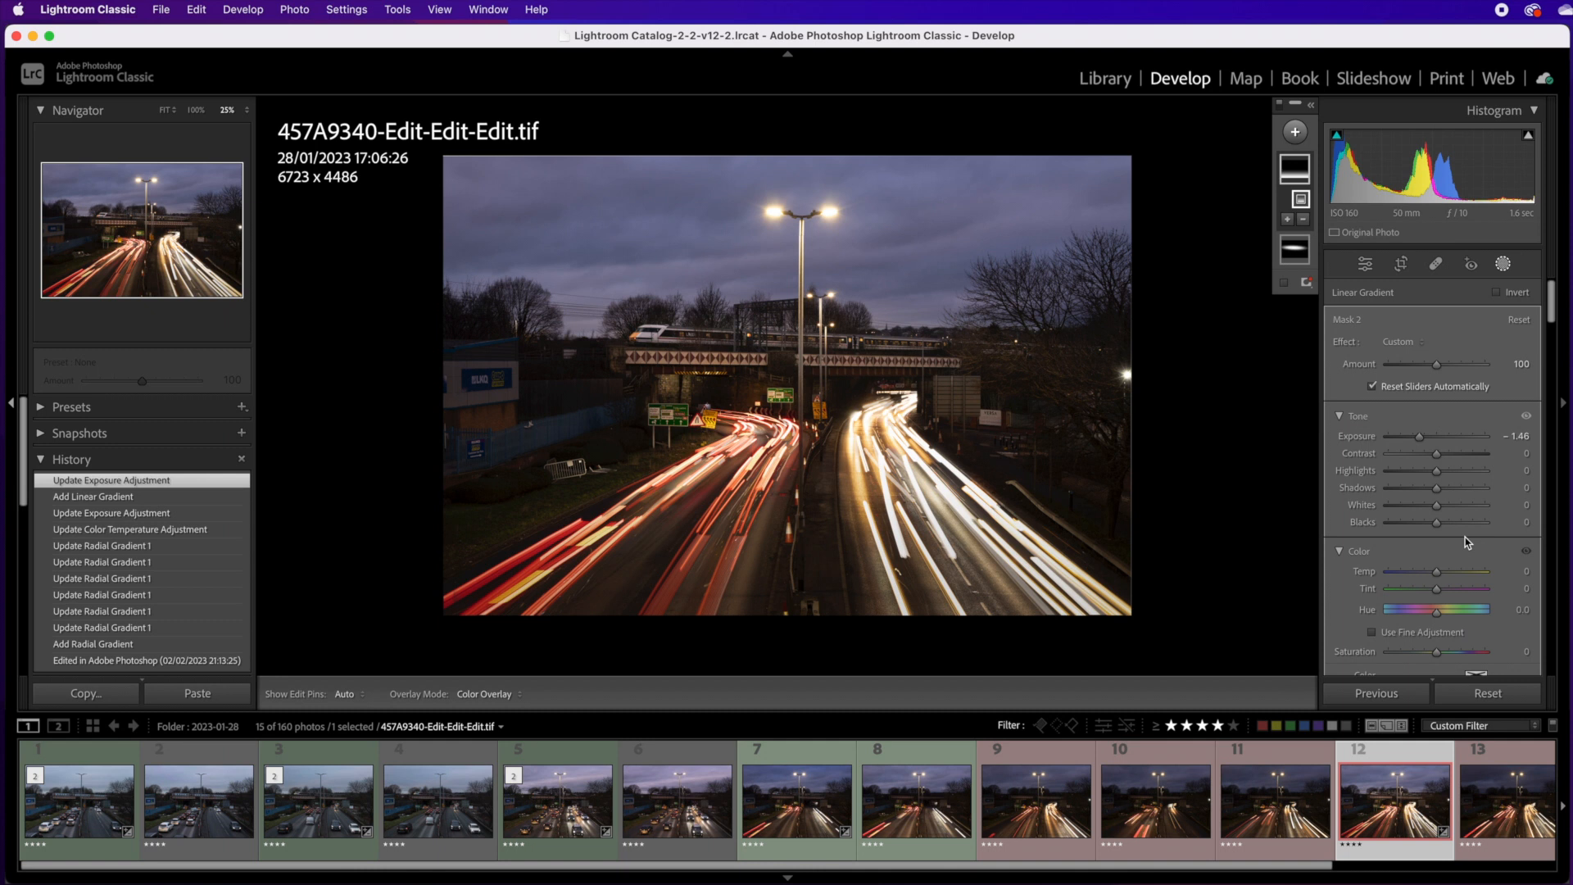
pyautogui.click(1294, 131)
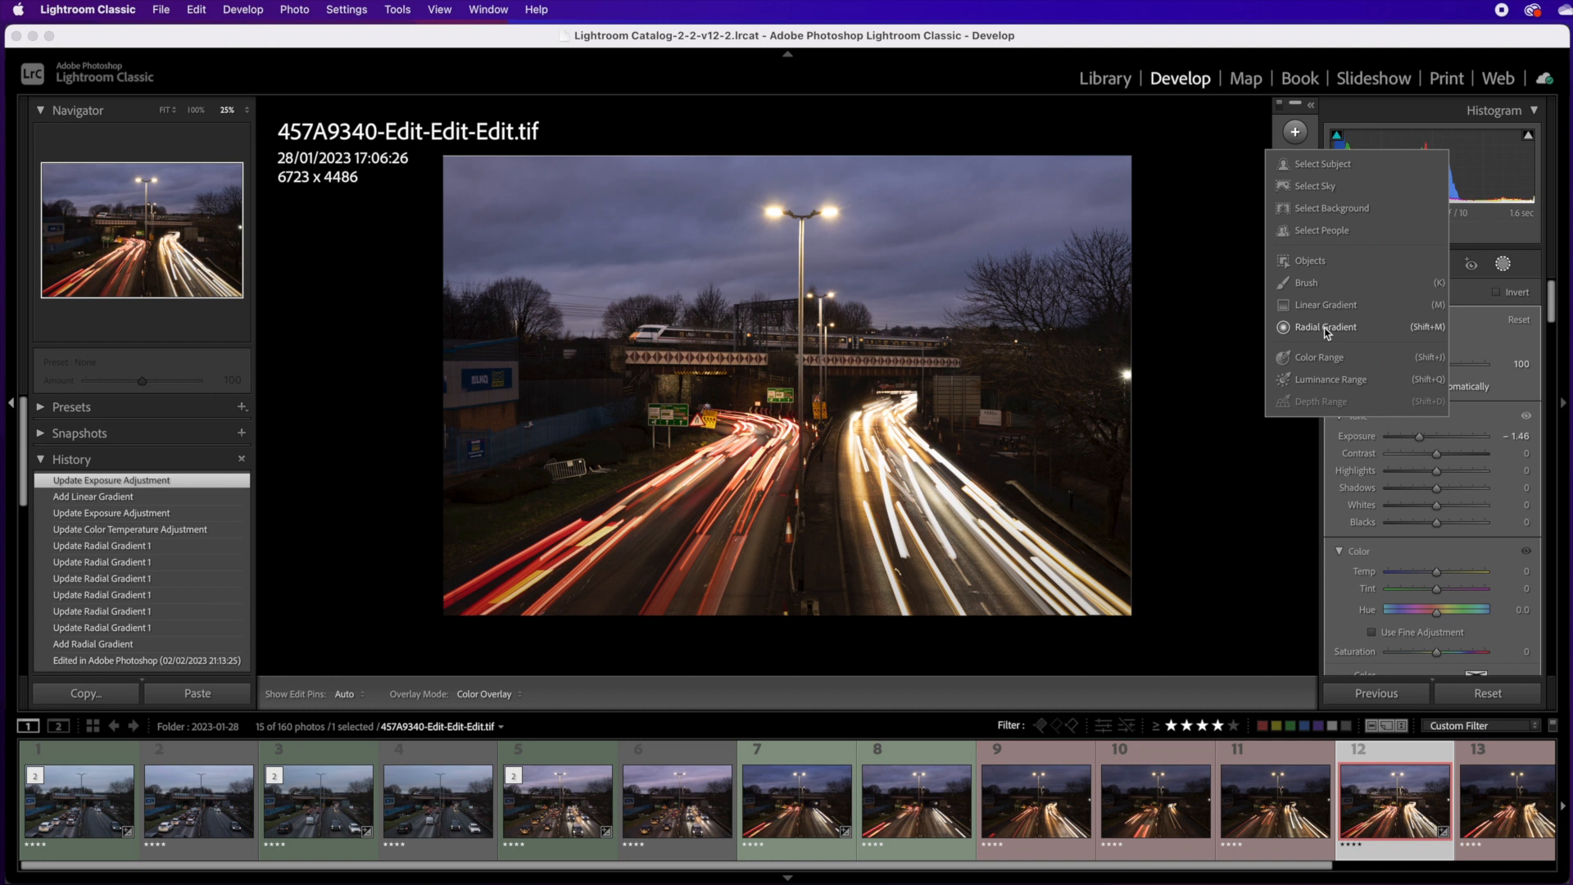
# Draw a radial gradient over the lit bridge, invert it, and lower exposure to −0.85
pyautogui.click(1326, 328)
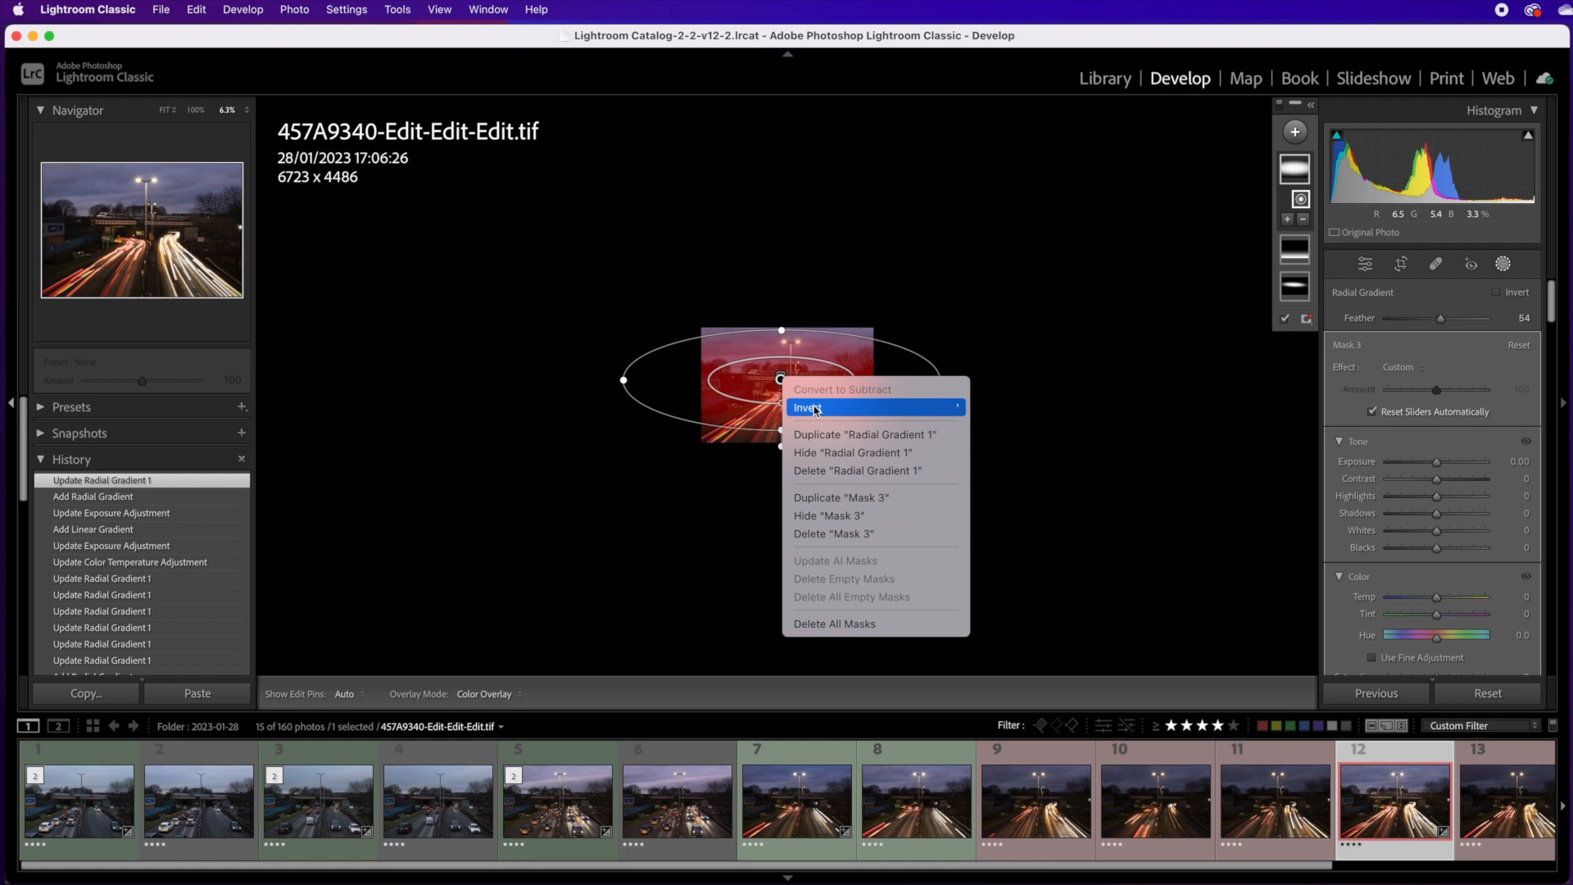
pyautogui.click(809, 408)
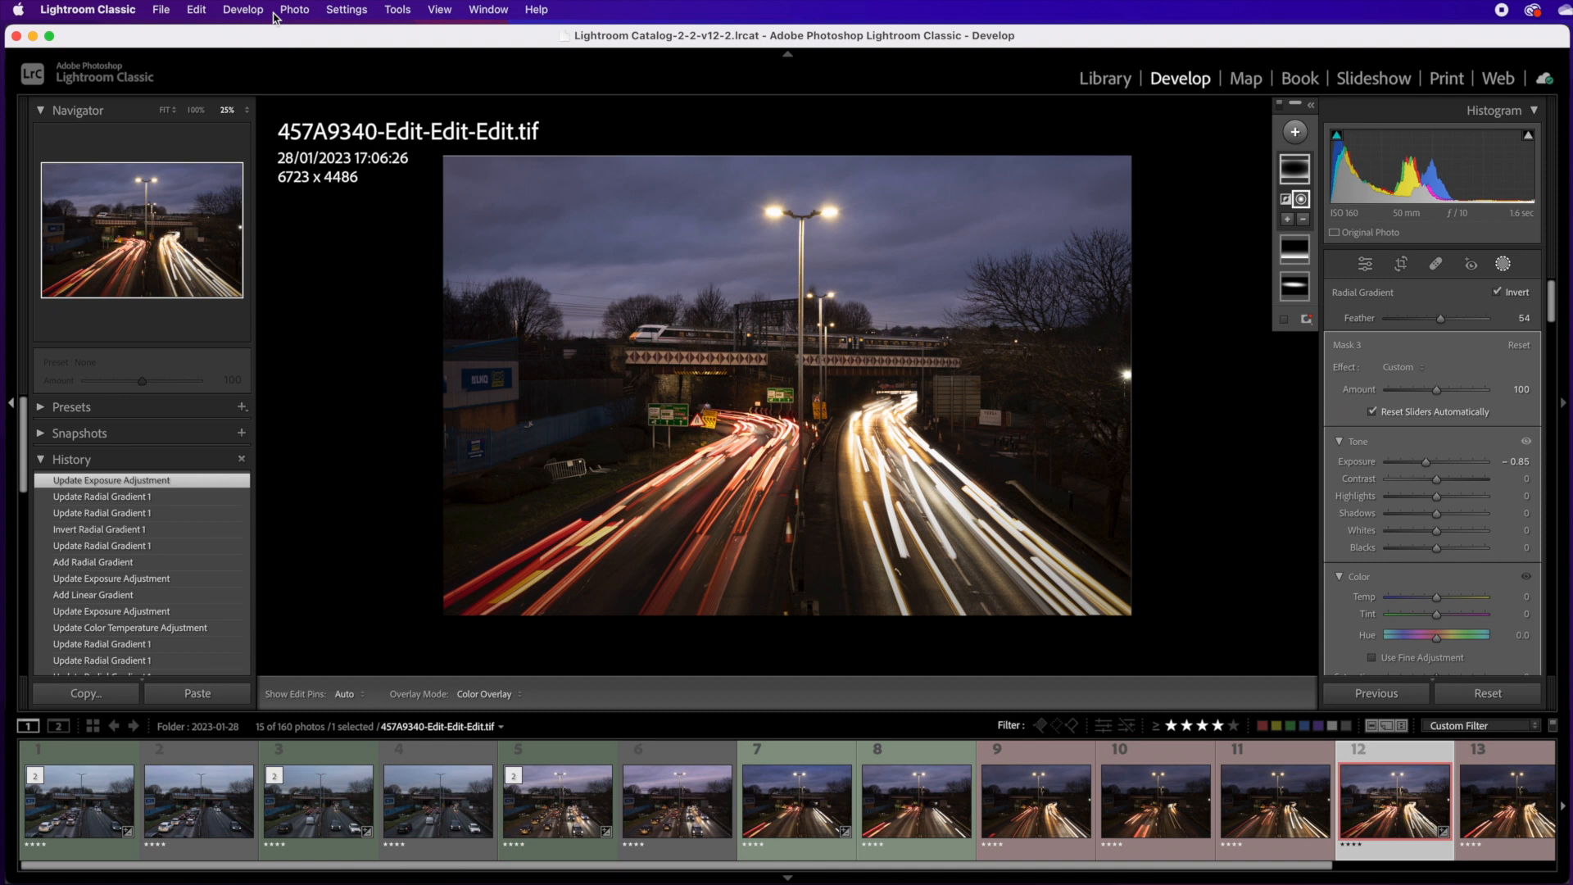
# Crop tighter, set Whites +10, Blacks −14, Clarity +6, and Temp 13 on Mask 2
pyautogui.click(1401, 263)
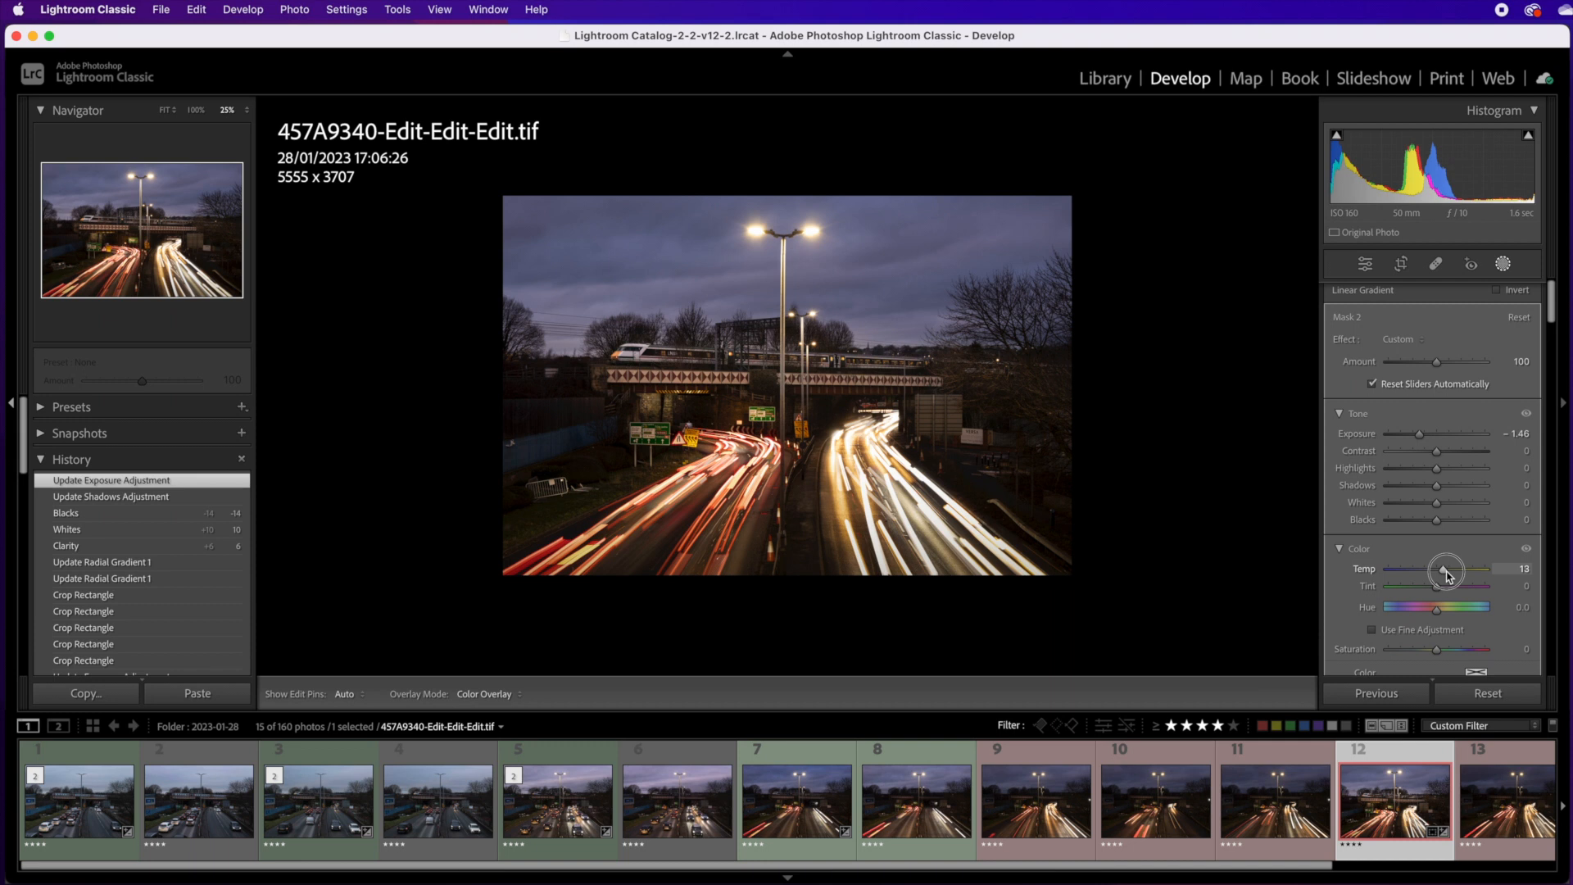
pyautogui.click(1365, 264)
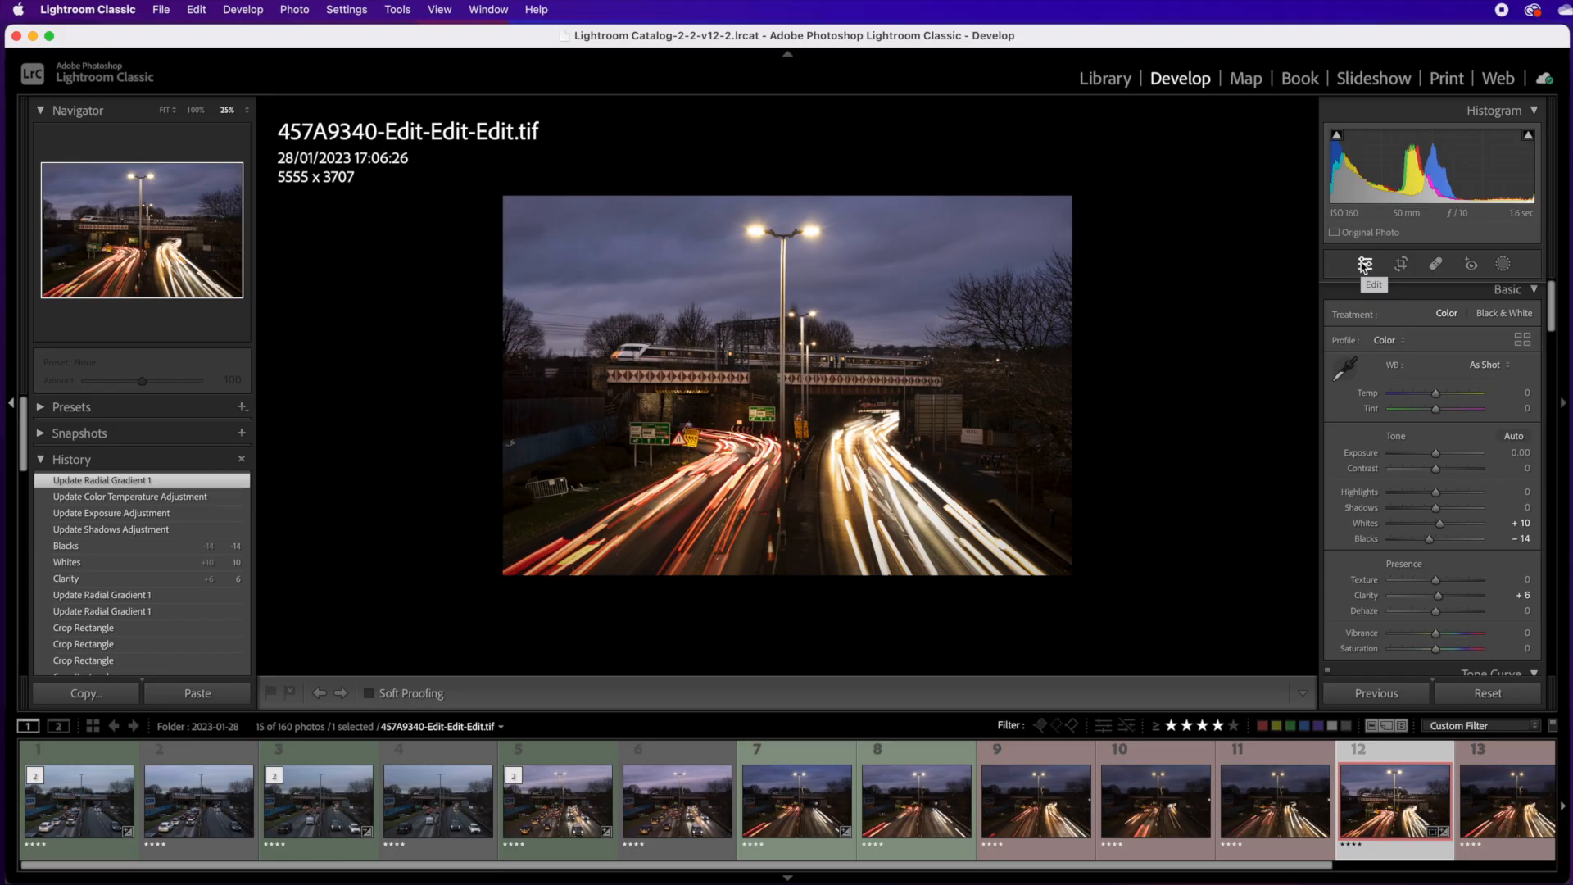